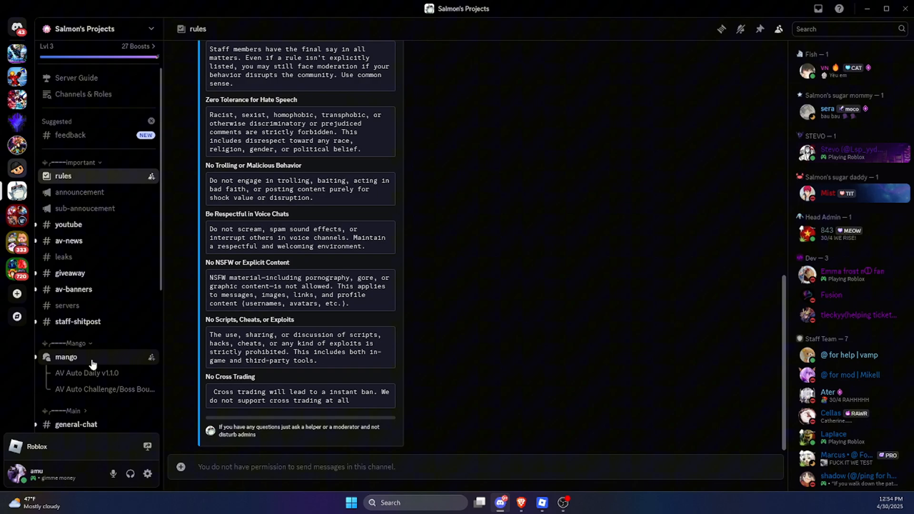
- Show the AV Auto Daily v1.1.0 forum post with its 1.1.0 changelog and MediaFire link
{"action": "left_click", "coordinate": [65, 357]}
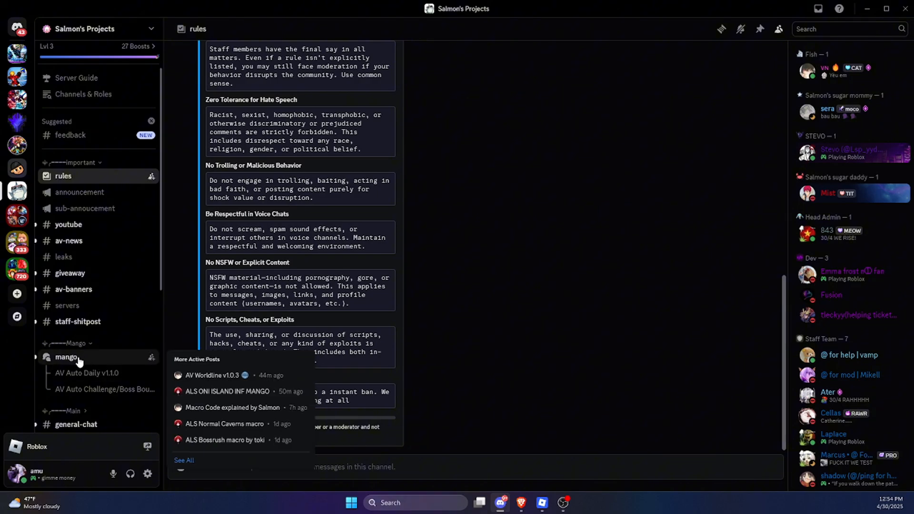
{"action": "left_click", "coordinate": [66, 357]}
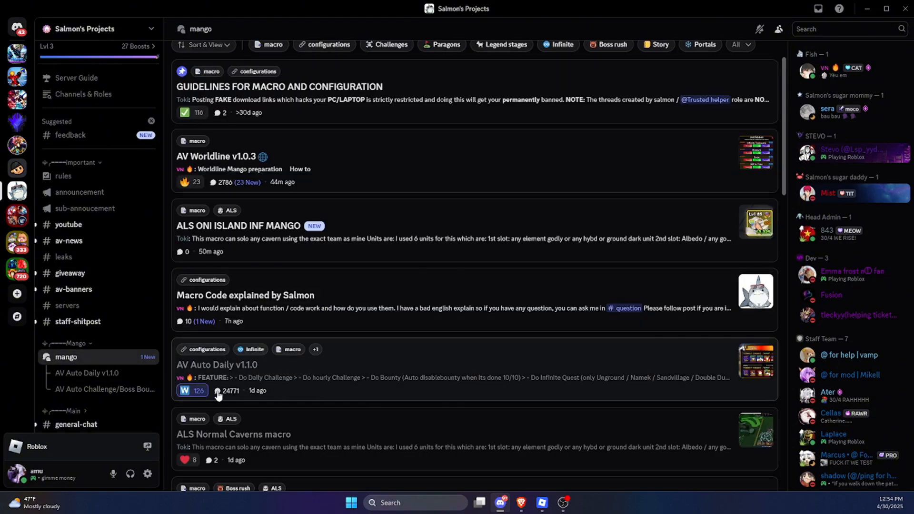
{"action": "left_click", "coordinate": [186, 390]}
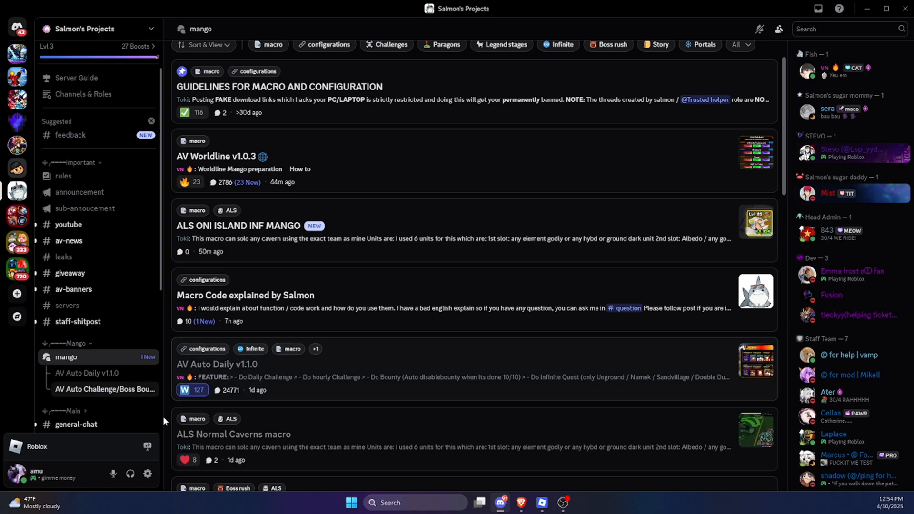
{"action": "right_click", "coordinate": [216, 364]}
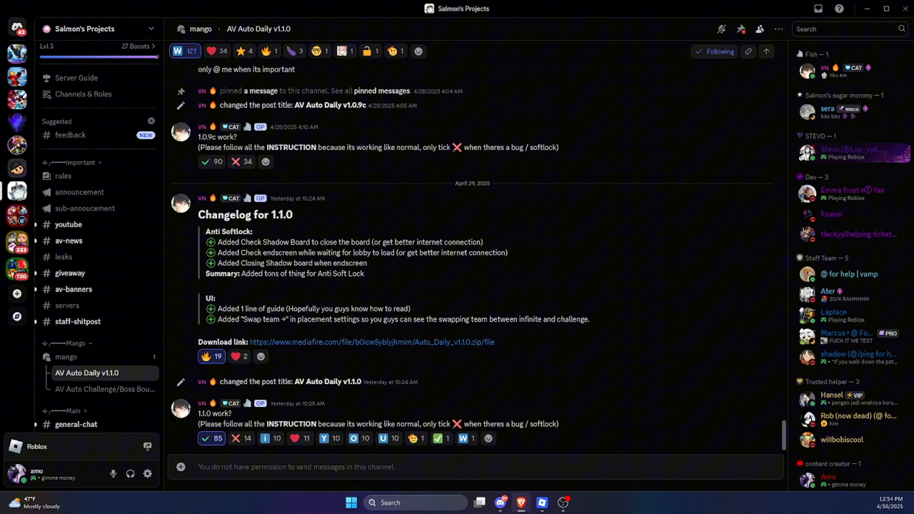
- Download the 7.56MB Auto Daily v1.1.0 zip from its MediaFire page
{"action": "left_click", "coordinate": [389, 341]}
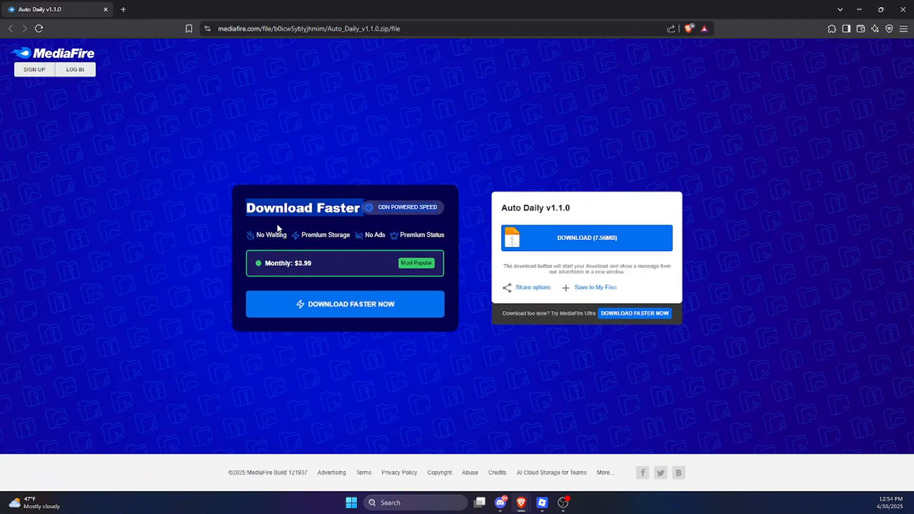
{"action": "left_click", "coordinate": [585, 238]}
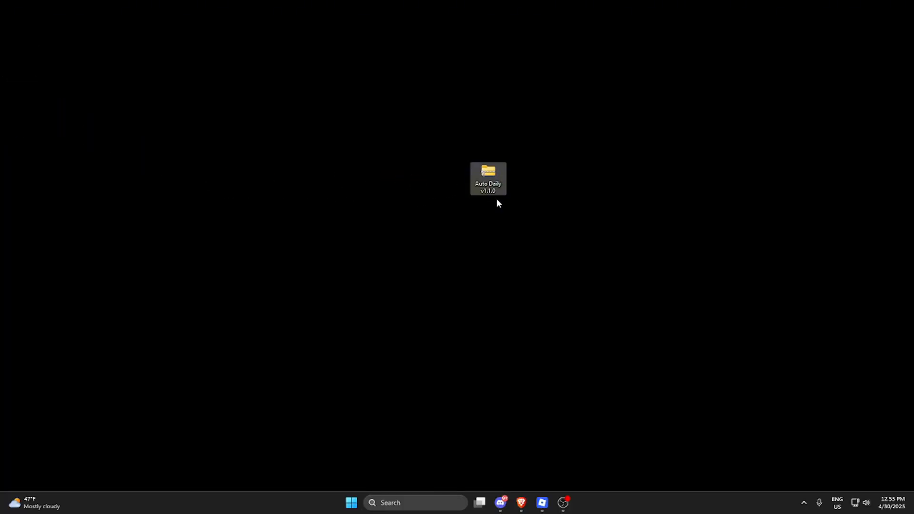
- Extract the downloaded zip into an Auto Daily v1.1.0 folder on the desktop
{"action": "right_click", "coordinate": [487, 179]}
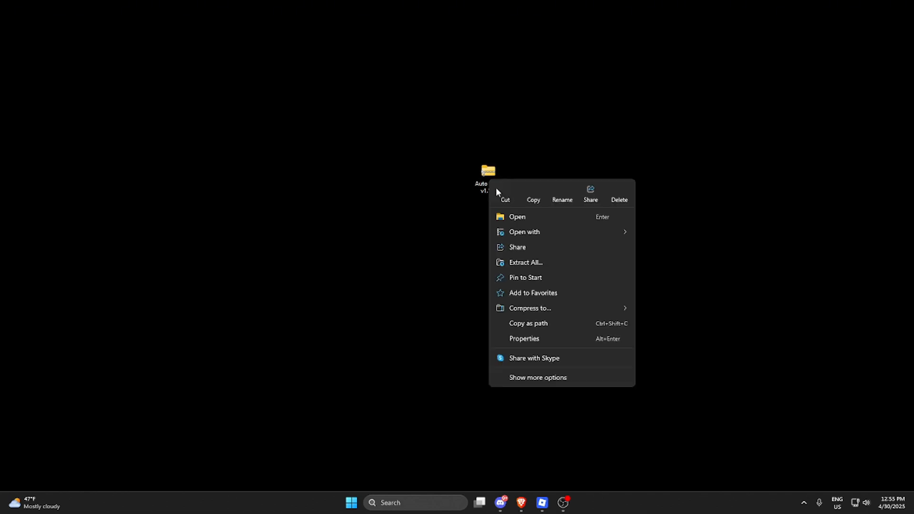
{"action": "left_click", "coordinate": [525, 262]}
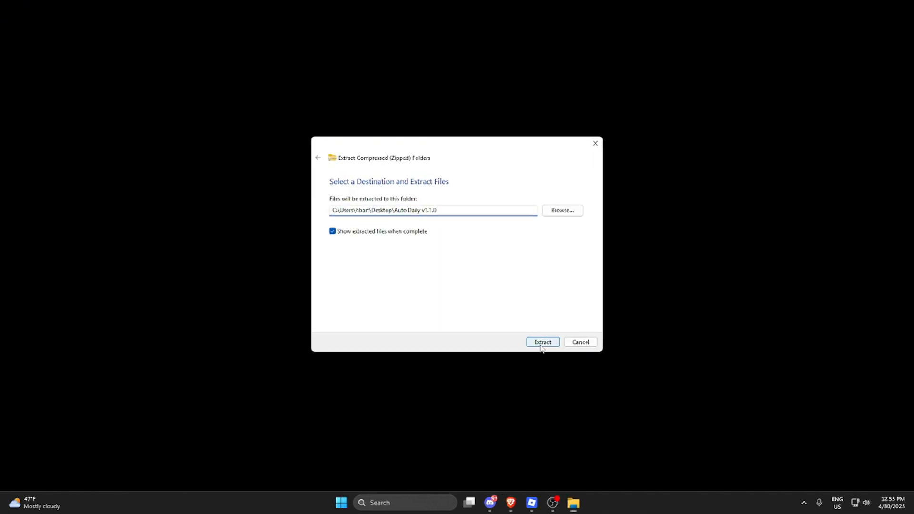
{"action": "left_click", "coordinate": [542, 342]}
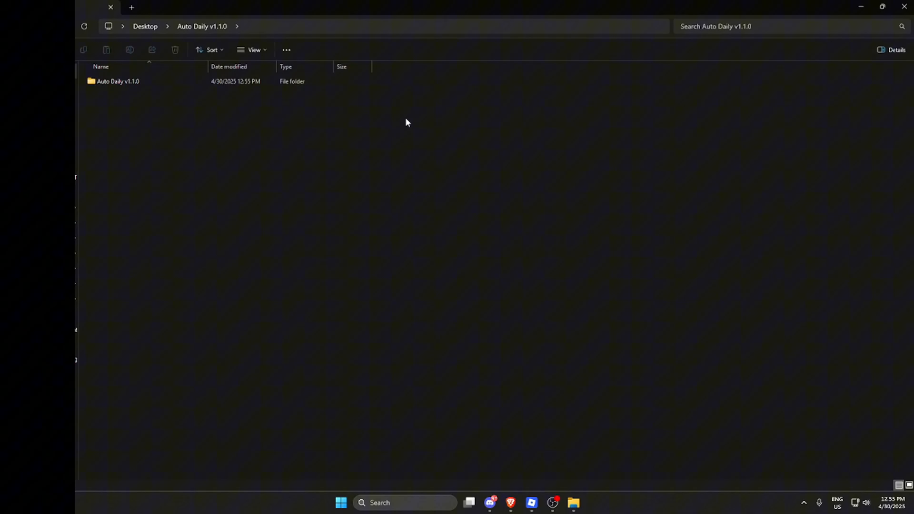
{"action": "double_click", "coordinate": [117, 81]}
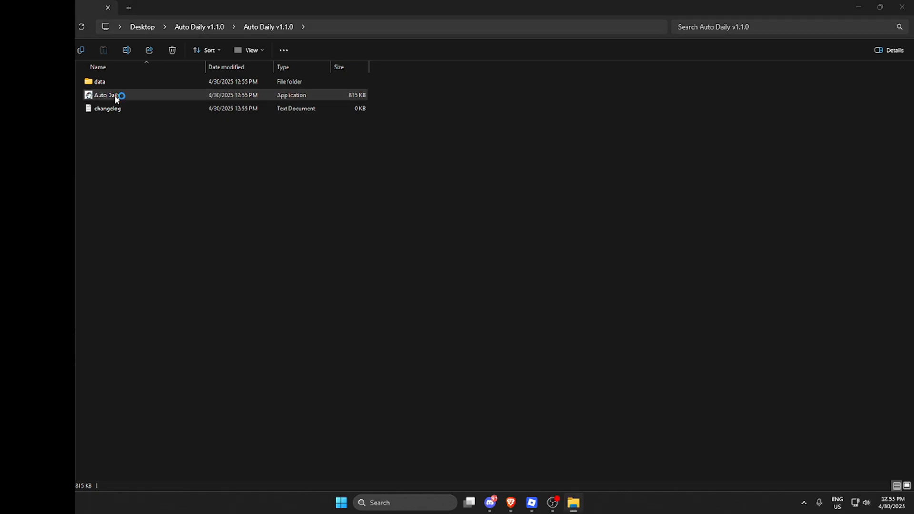
- Launch the Auto Daily application, allowing the unrecognized app to run anyway
{"action": "double_click", "coordinate": [108, 95]}
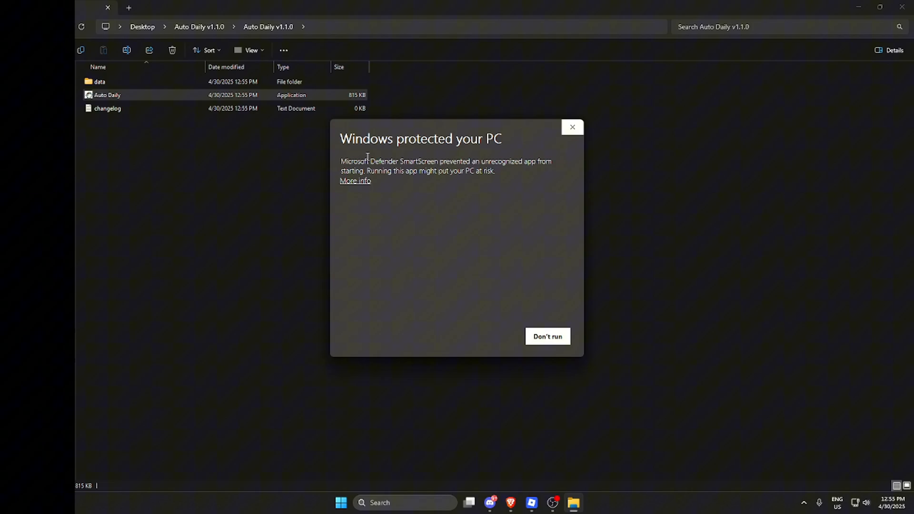
{"action": "double_click", "coordinate": [349, 162]}
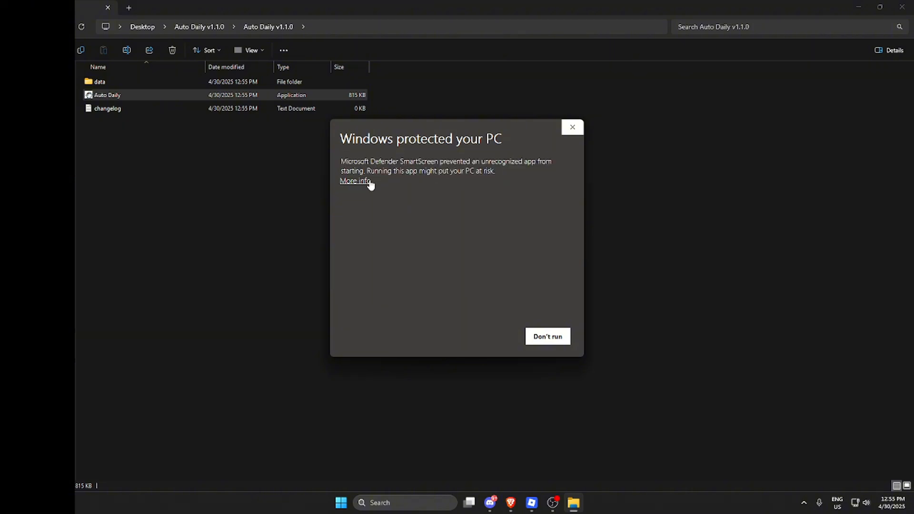
{"action": "left_click", "coordinate": [546, 336]}
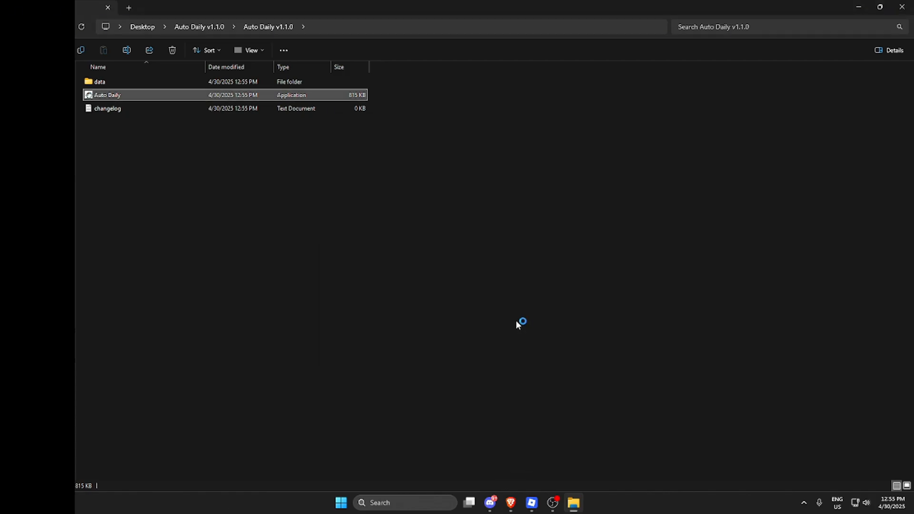
{"action": "double_click", "coordinate": [107, 95]}
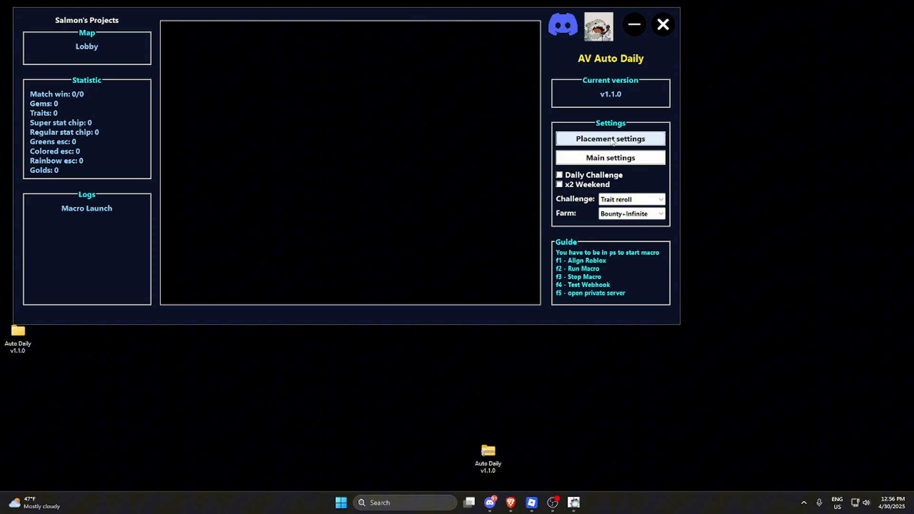
- Set challenge slot 1's unit to VSJW with the VSJW Nuke-Summon manual skill
{"action": "left_click", "coordinate": [609, 138]}
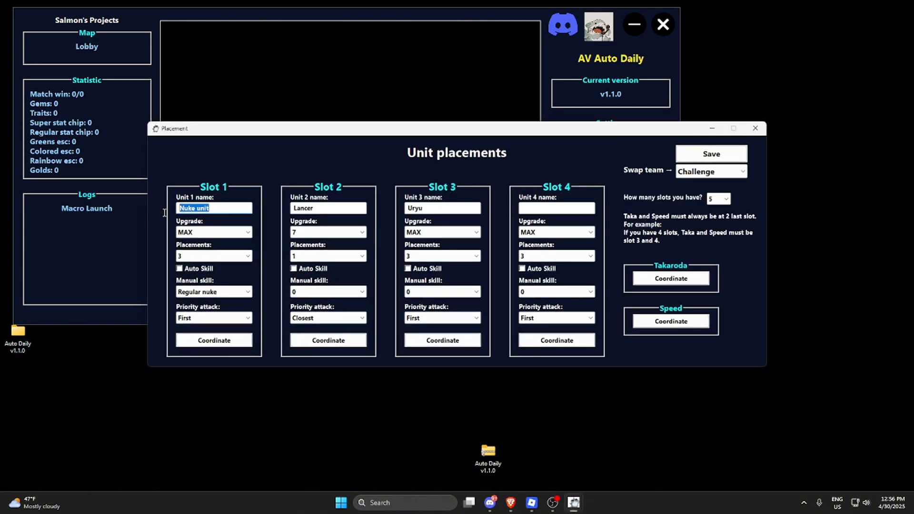
{"action": "type", "text": "VSJW"}
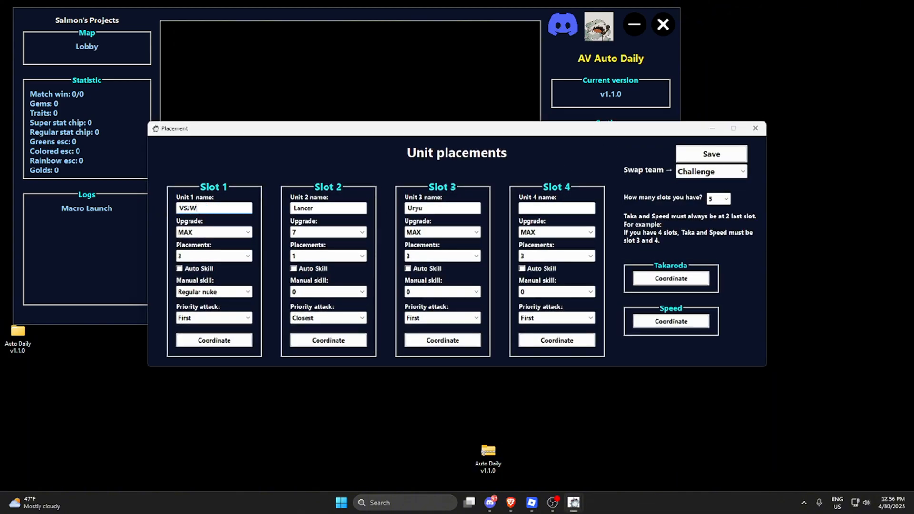
{"action": "left_click", "coordinate": [212, 291]}
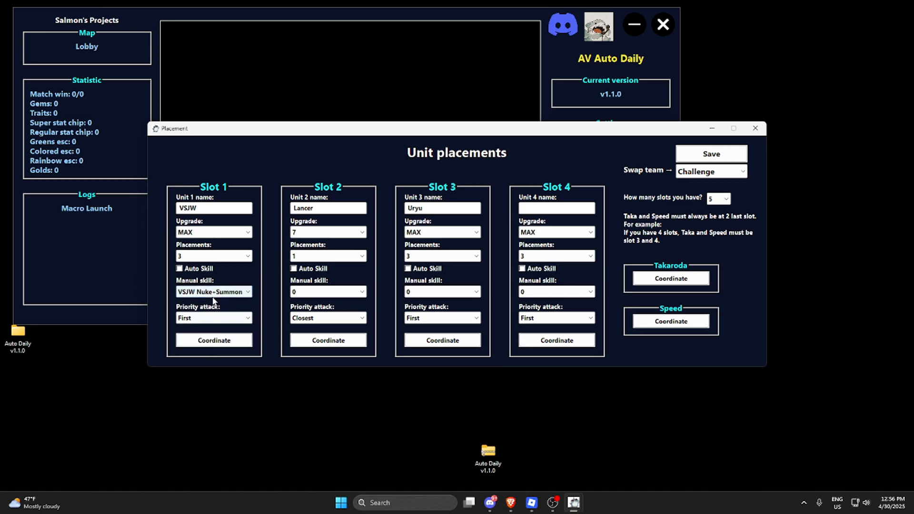
- Set slot 2's priority attack to First and move on to the Infinite team
{"action": "left_click", "coordinate": [327, 208]}
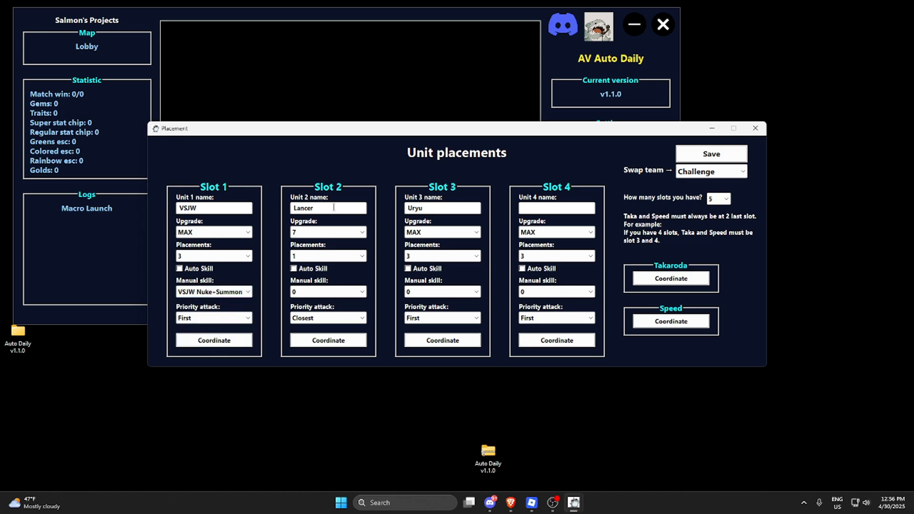
{"action": "left_click", "coordinate": [327, 232]}
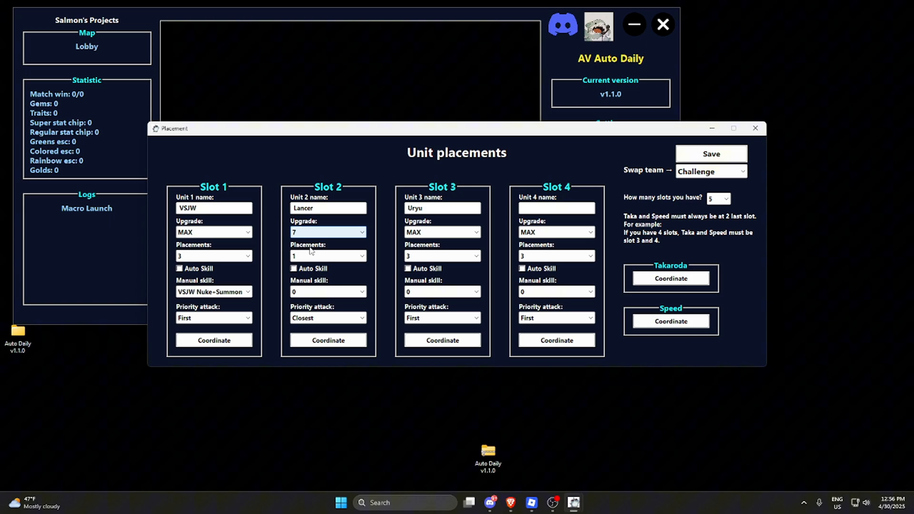
{"action": "left_click", "coordinate": [324, 317]}
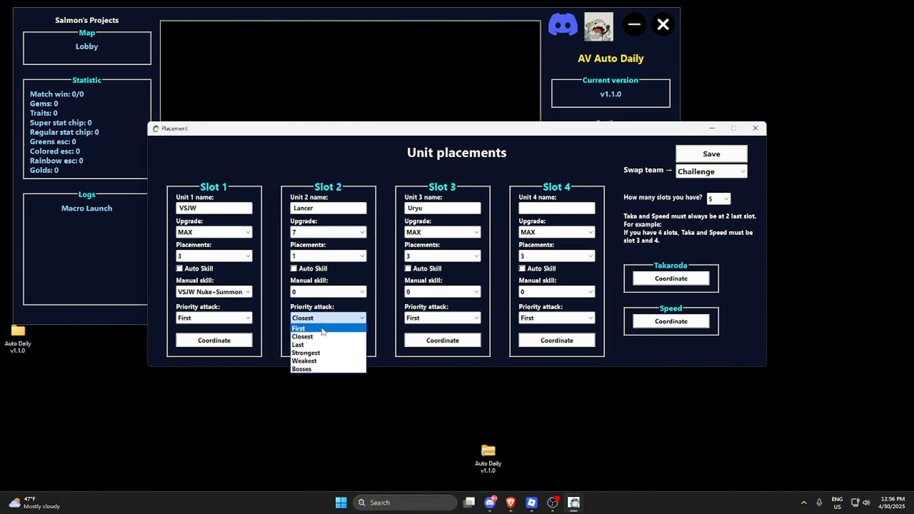
{"action": "left_click", "coordinate": [298, 328]}
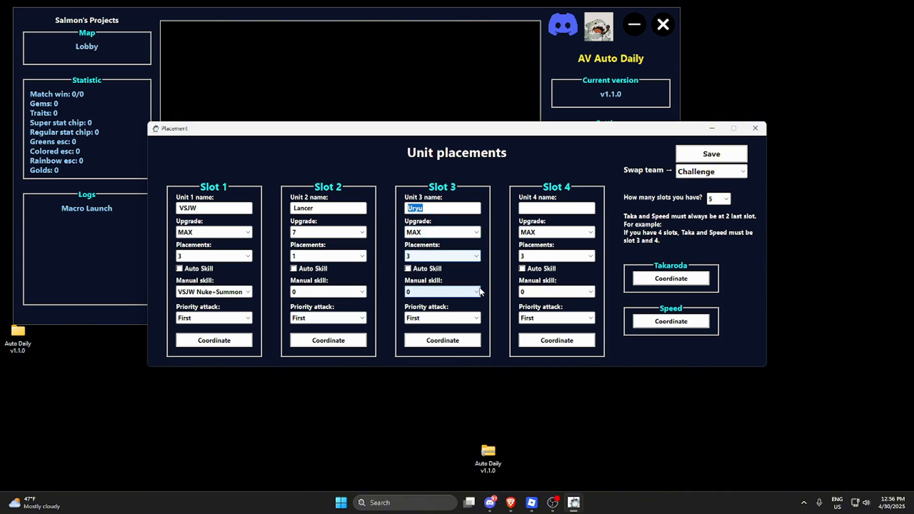
{"action": "left_click", "coordinate": [710, 154]}
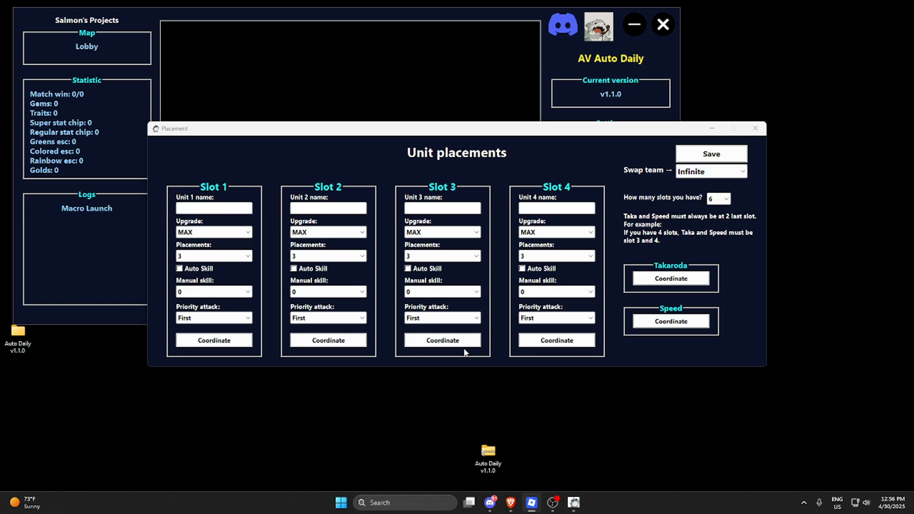
- Name the Infinite slots VSJW, Yhwach, Yamamoto and Gizelle
{"action": "type", "text": "VS"}
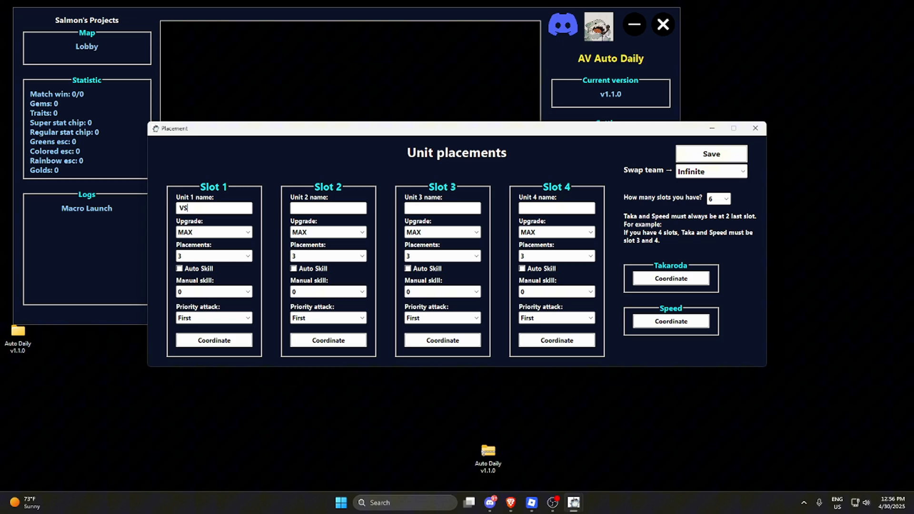
{"action": "type", "text": "Yhwach"}
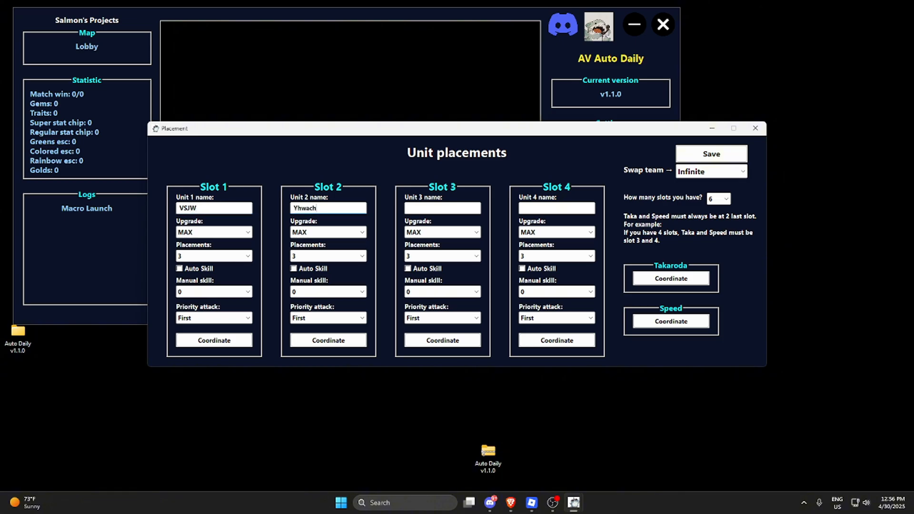
{"action": "type", "text": "Yamamo"}
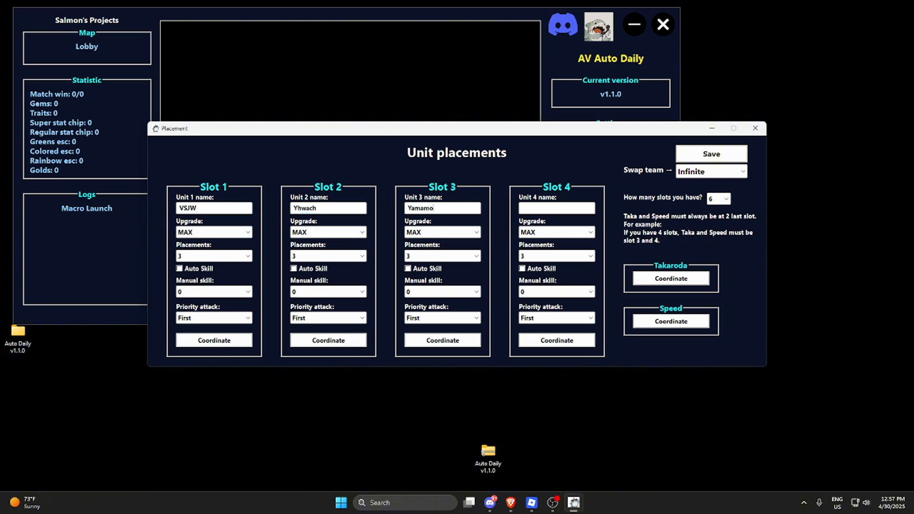
{"action": "type", "text": "G"}
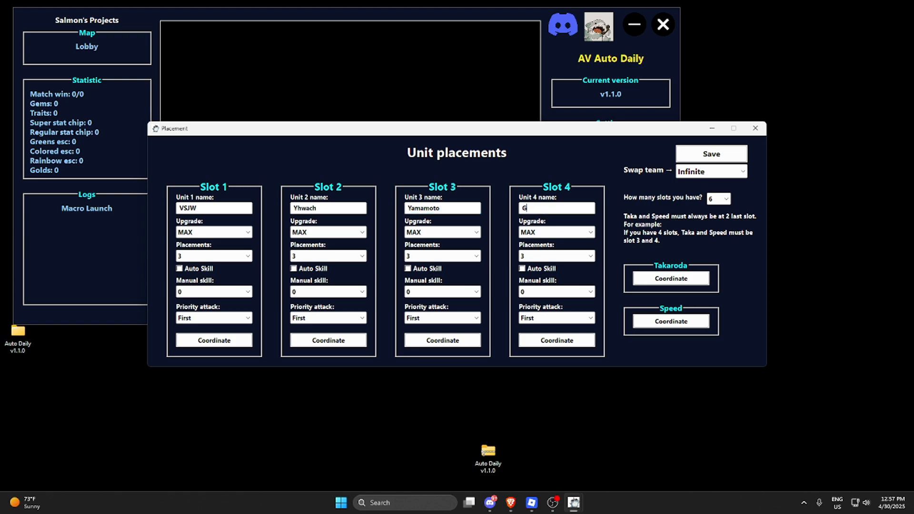
{"action": "type", "text": "iozelle"}
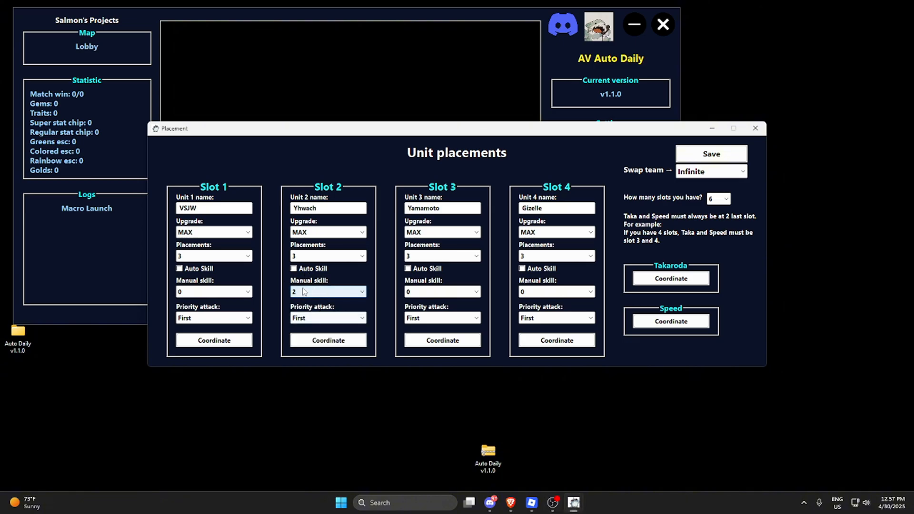
- Give slot 1 the VSJW Nuke-Summon manual skill
{"action": "left_click", "coordinate": [214, 292]}
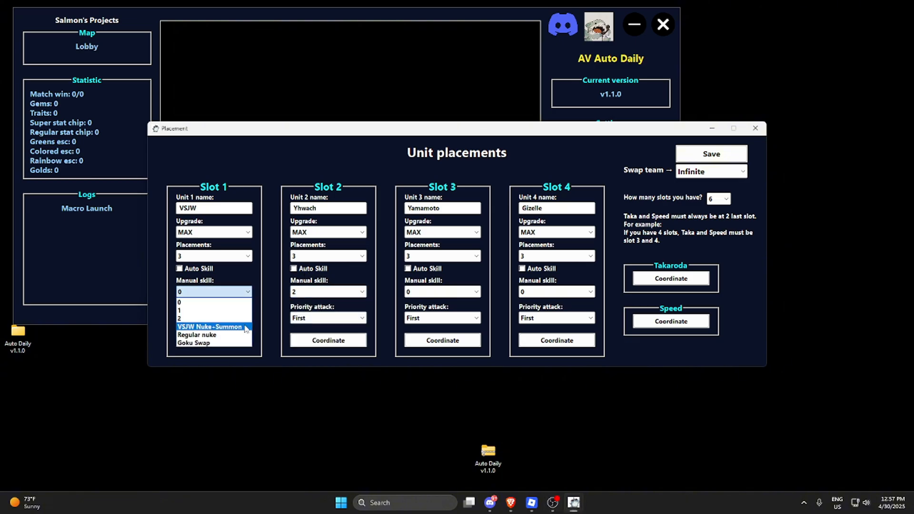
{"action": "left_click", "coordinate": [209, 327]}
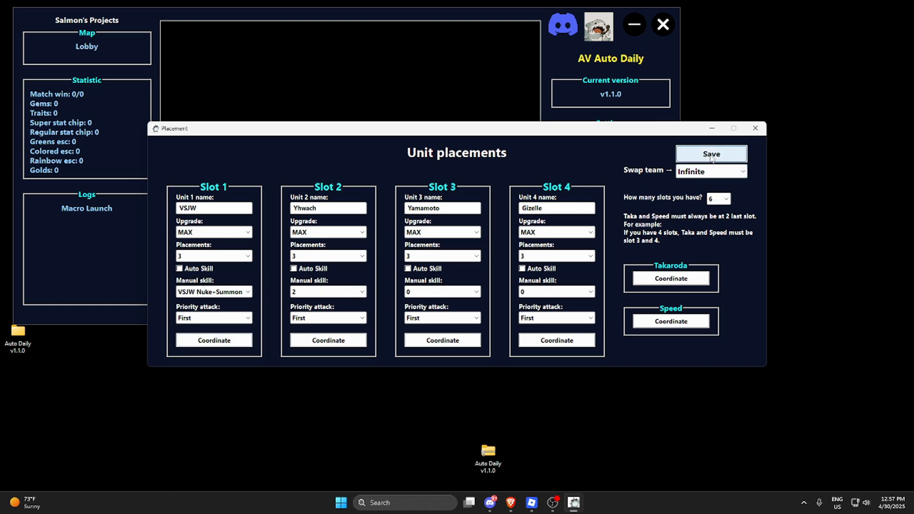
- Save the placements and keep Trait reroll as the challenge type
{"action": "left_click", "coordinate": [710, 154]}
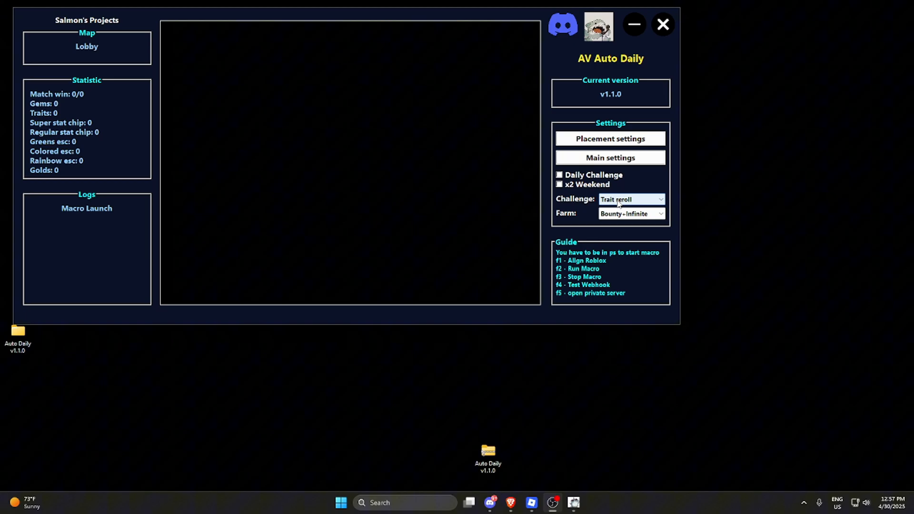
{"action": "left_click", "coordinate": [631, 199]}
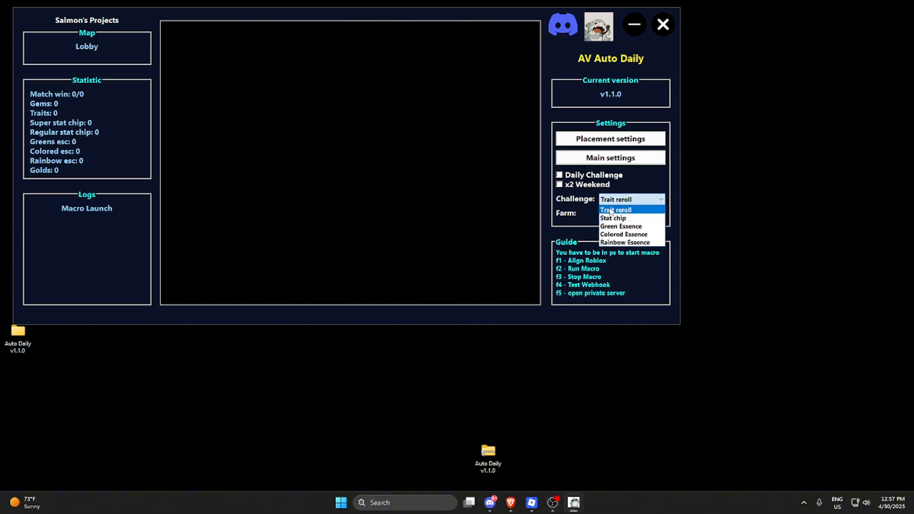
{"action": "left_click", "coordinate": [615, 210]}
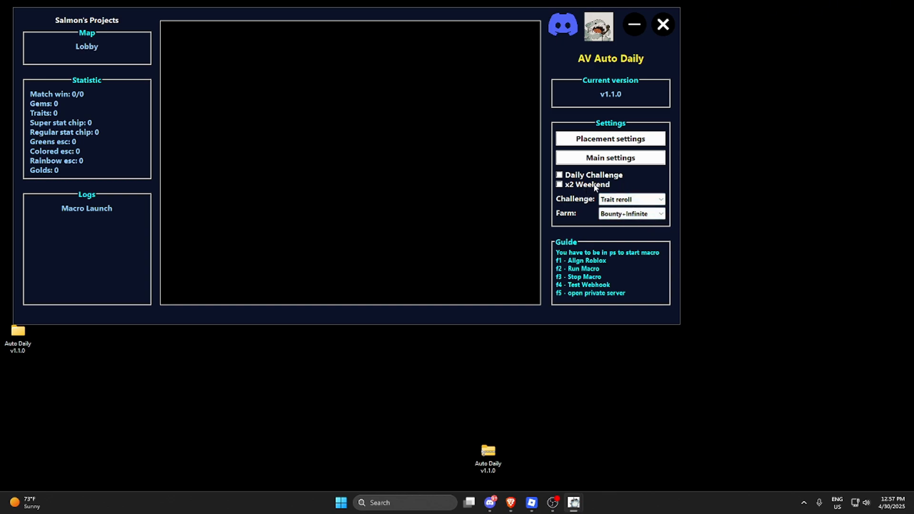
- Leave x2 Weekend off and enable the Daily Challenge option
{"action": "left_click", "coordinate": [559, 183]}
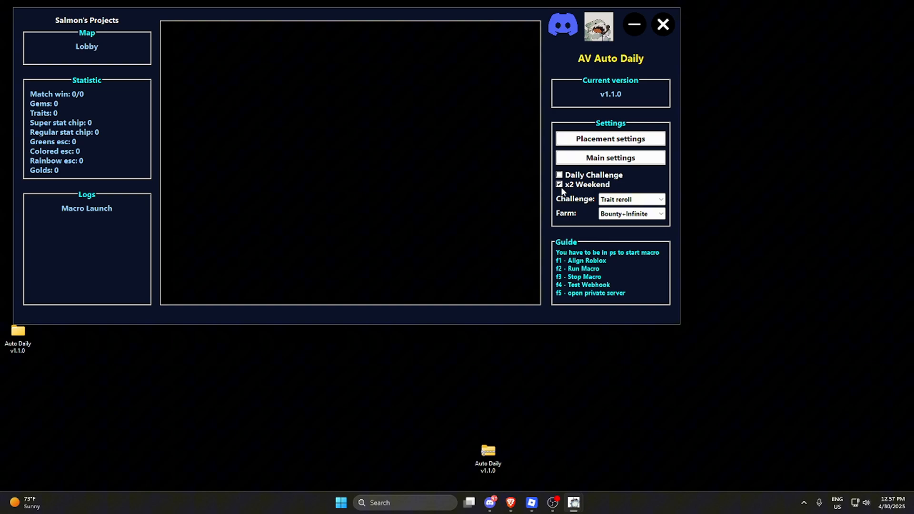
{"action": "left_click", "coordinate": [559, 184]}
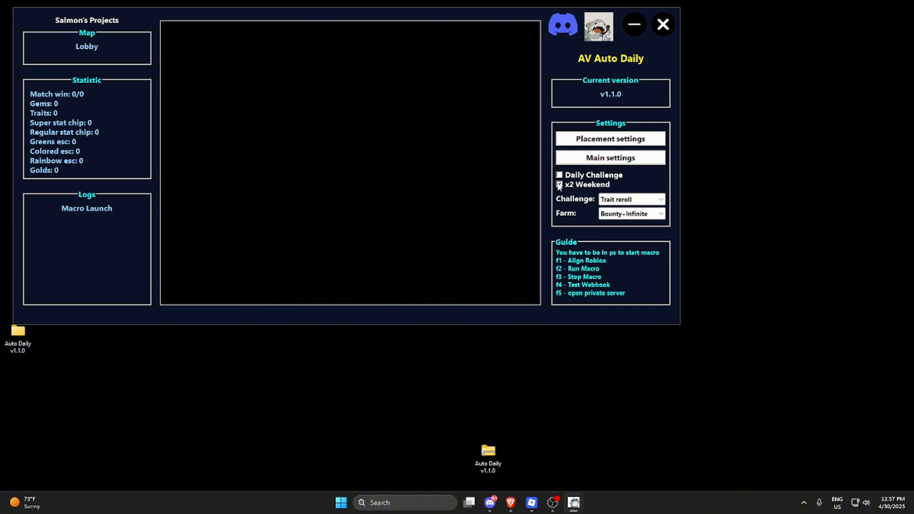
{"action": "left_click", "coordinate": [558, 185]}
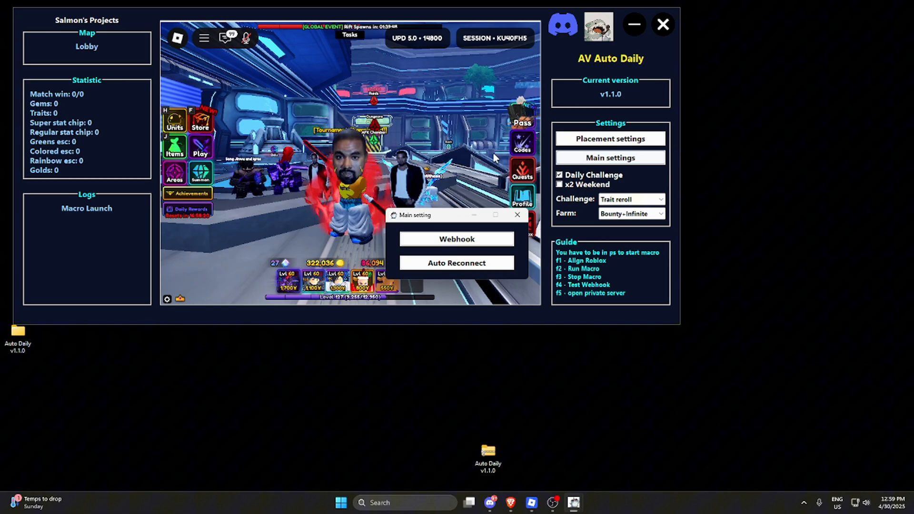
- Enter the Discord channel's webhook URL in the macro's Webhook settings
{"action": "left_click", "coordinate": [456, 238]}
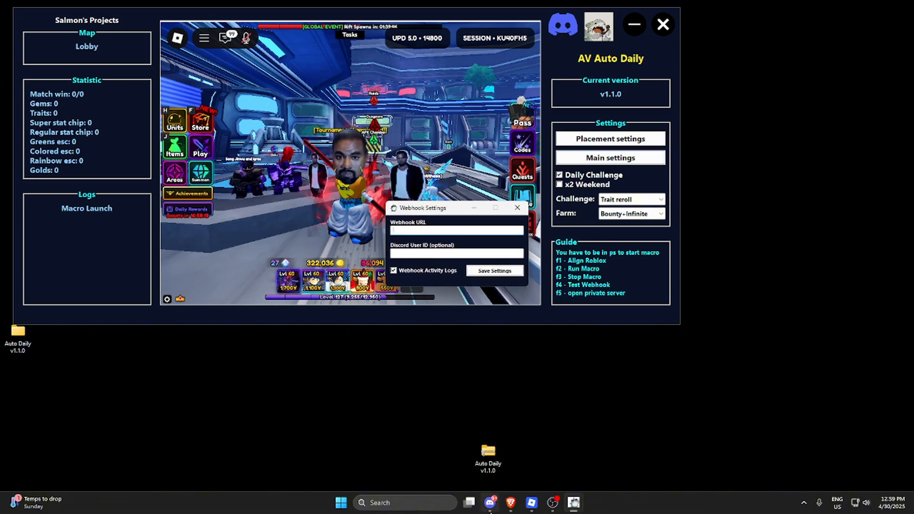
{"action": "left_click", "coordinate": [490, 502]}
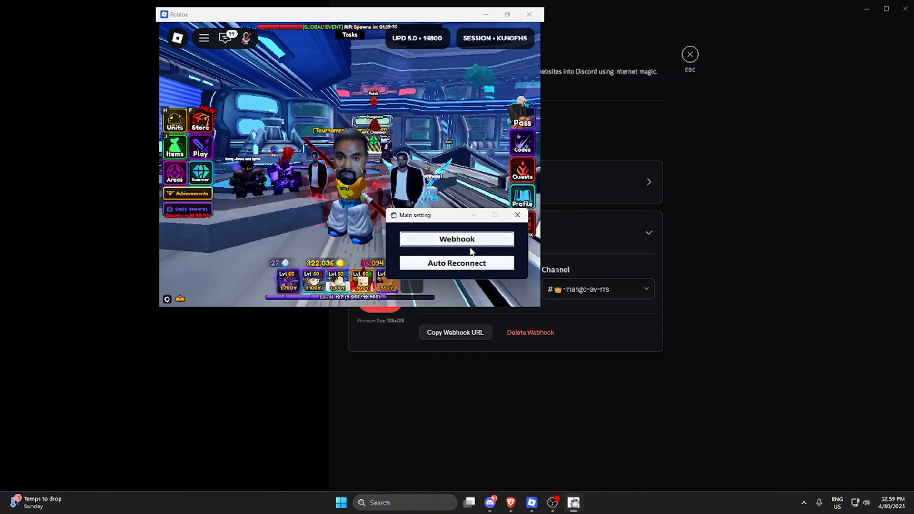
{"action": "left_click", "coordinate": [456, 238]}
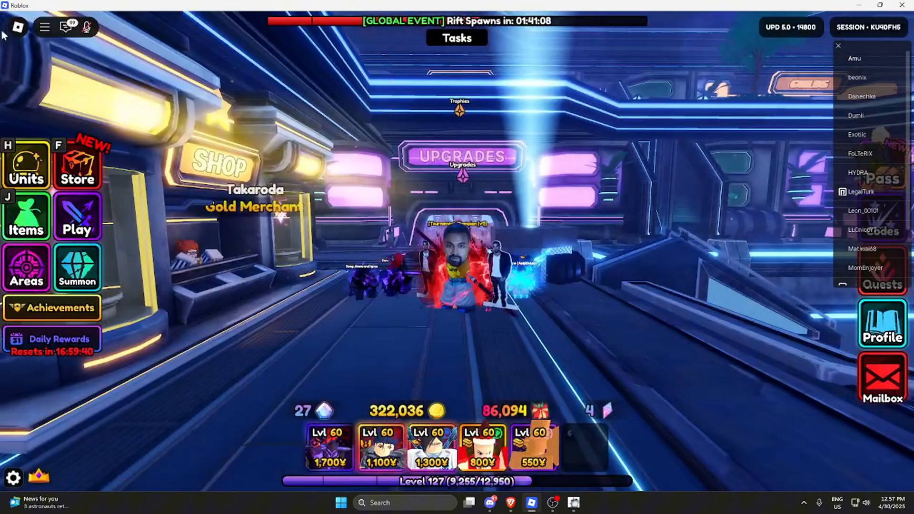
- Review Roblox and in-game settings, confirming Auto Skip Waves and Low Detail Mode are on
{"action": "left_click", "coordinate": [43, 27]}
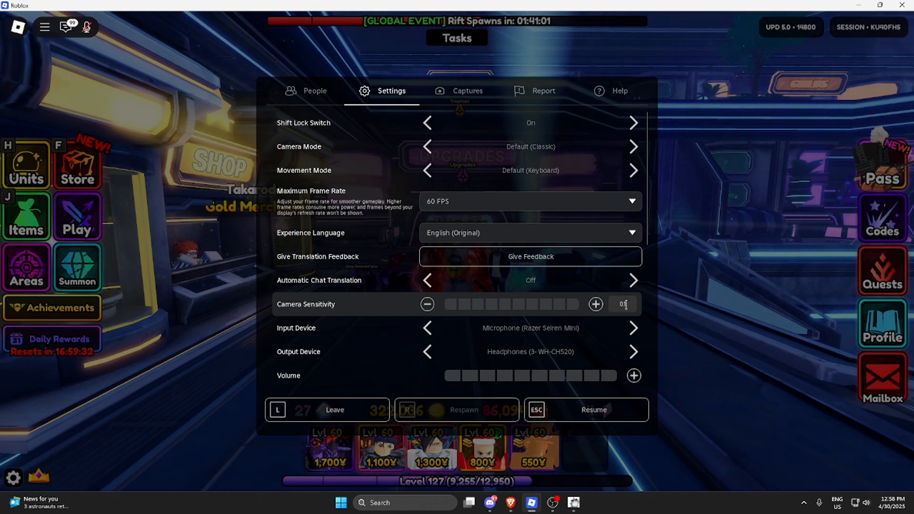
{"action": "scroll", "scroll_direction": "down", "scroll_amount": 3}
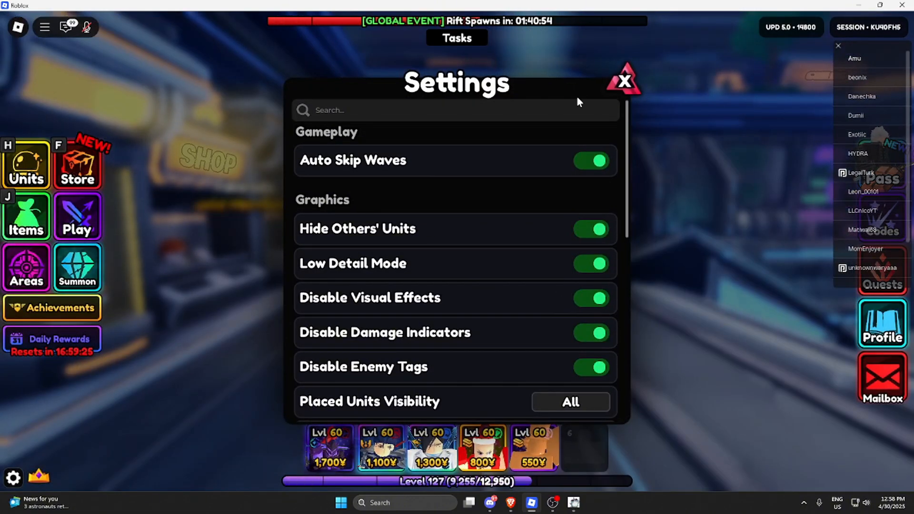
{"action": "scroll", "scroll_direction": "down", "scroll_amount": 3}
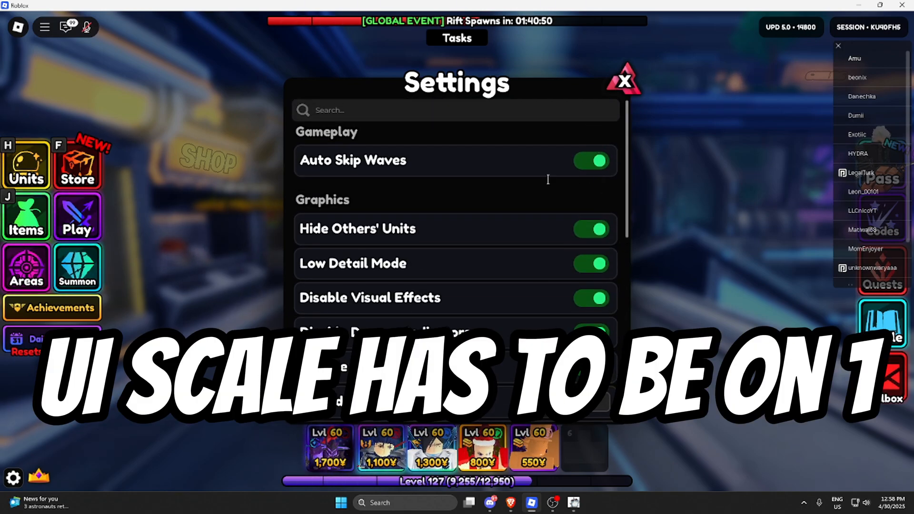
{"action": "left_click", "coordinate": [622, 79]}
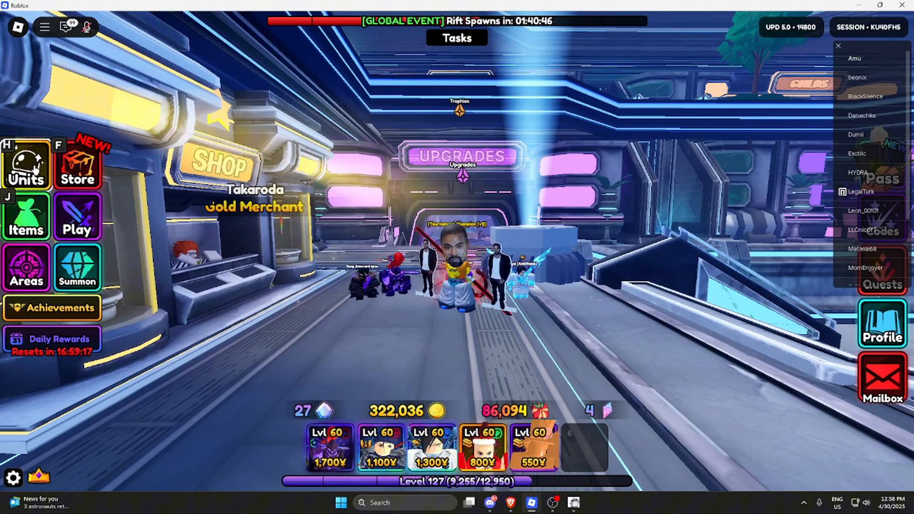
- Compare the Challenge and Infinity teams with the macro slots, then list Anime Vanguards servers
{"action": "left_click", "coordinate": [25, 163]}
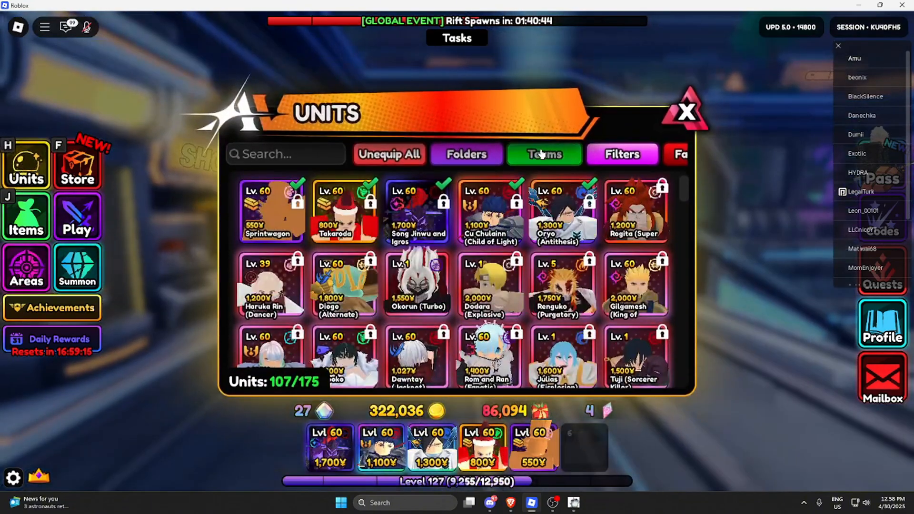
{"action": "left_click", "coordinate": [544, 154]}
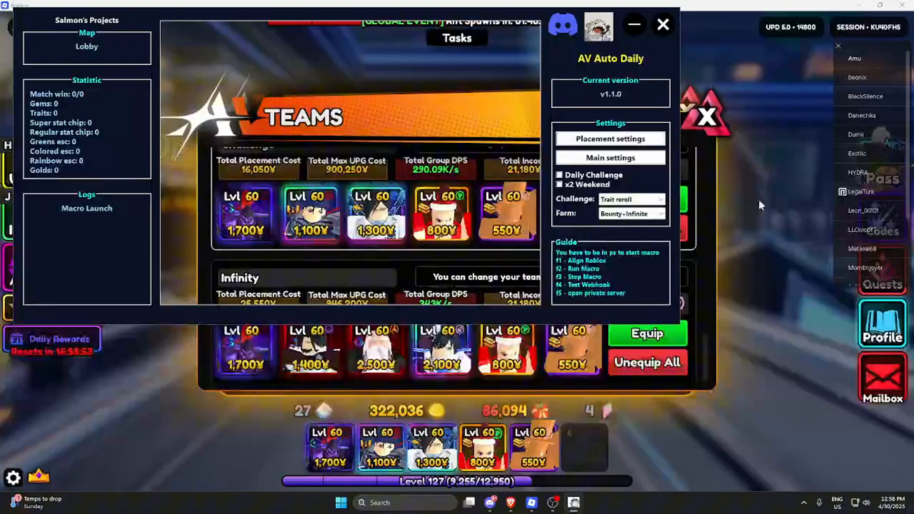
{"action": "left_click", "coordinate": [662, 25]}
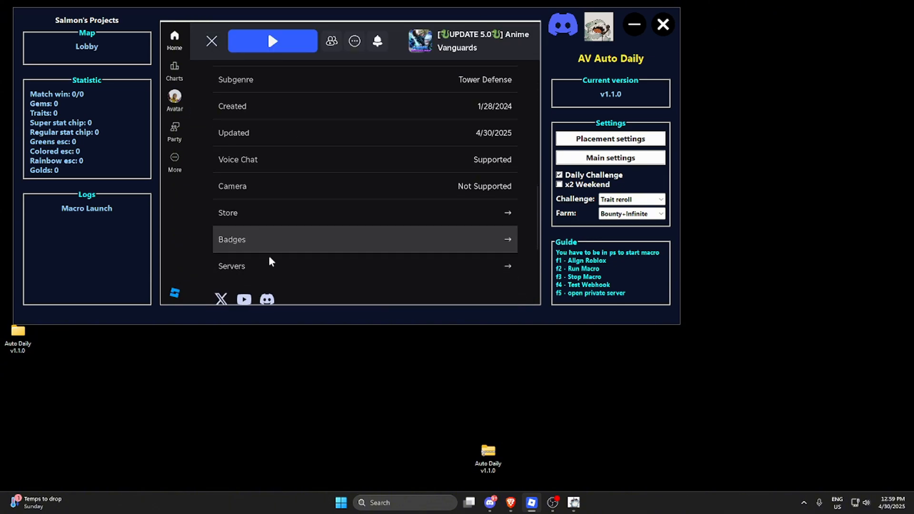
{"action": "left_click", "coordinate": [231, 265]}
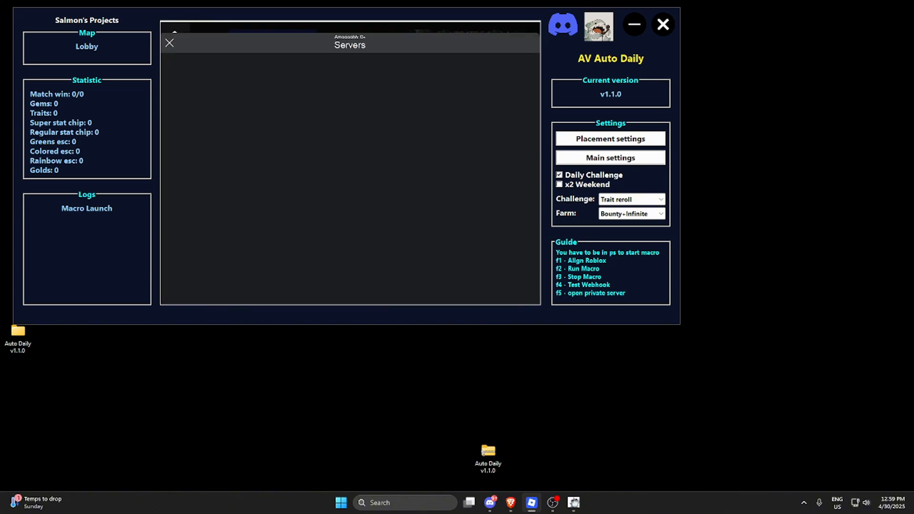